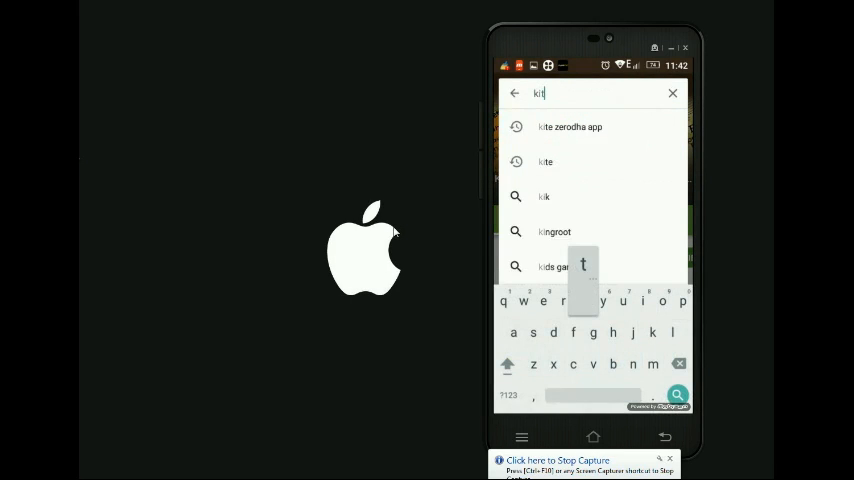
# Search Google Play for 'kite', open the Kite by Zerodha page and launch the app.
pyautogui.click(570, 127)
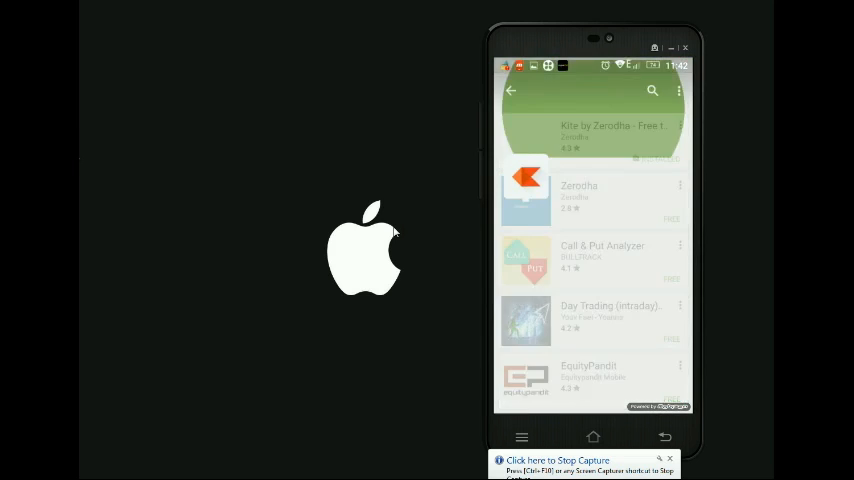
pyautogui.click(612, 135)
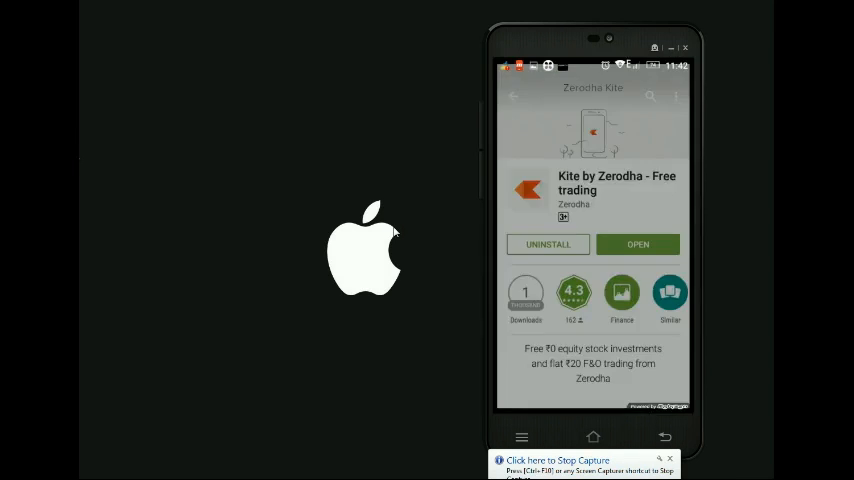
pyautogui.click(637, 244)
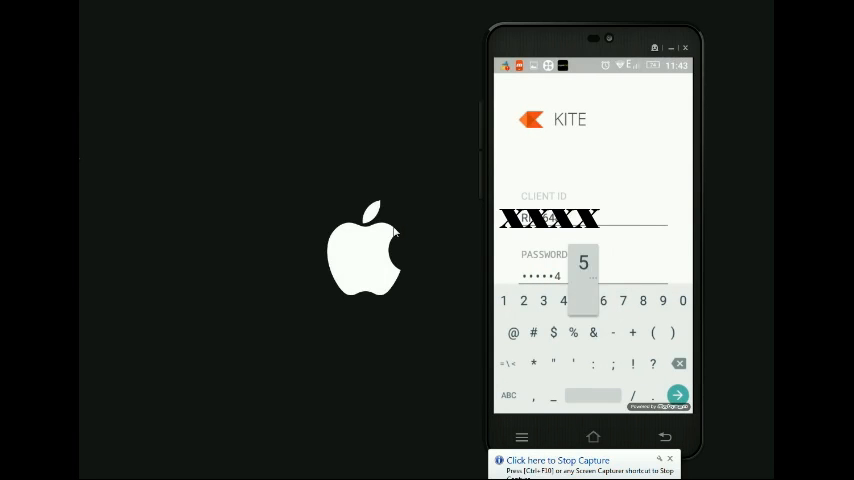
# Log in with client ID and password, then submit the security question answer.
pyautogui.click(678, 394)
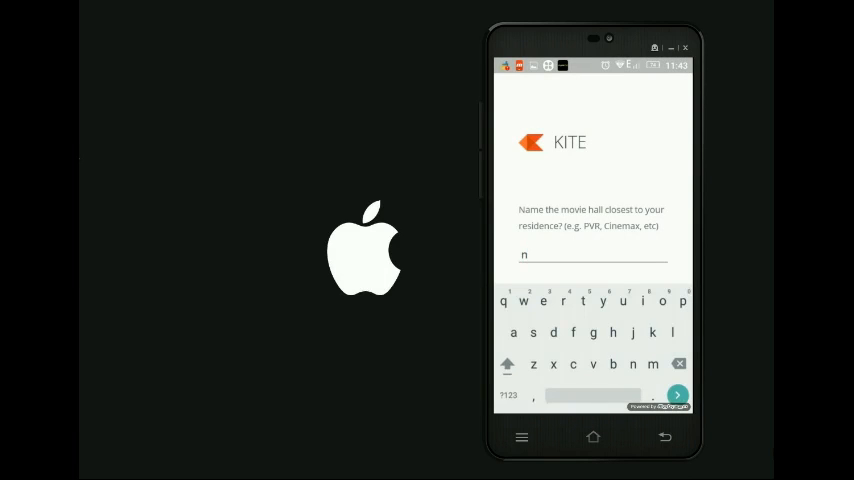
pyautogui.click(677, 393)
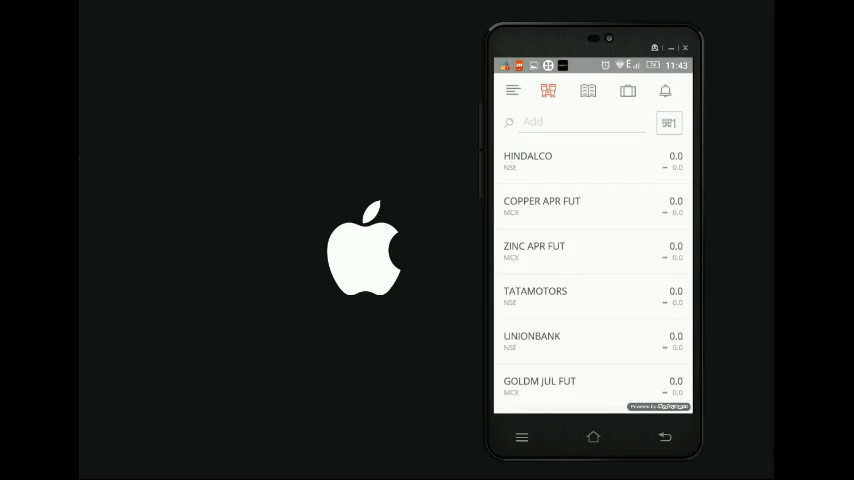
# Expand HINDALCO's options and search the watchlist bar for 'ITC'.
pyautogui.click(528, 160)
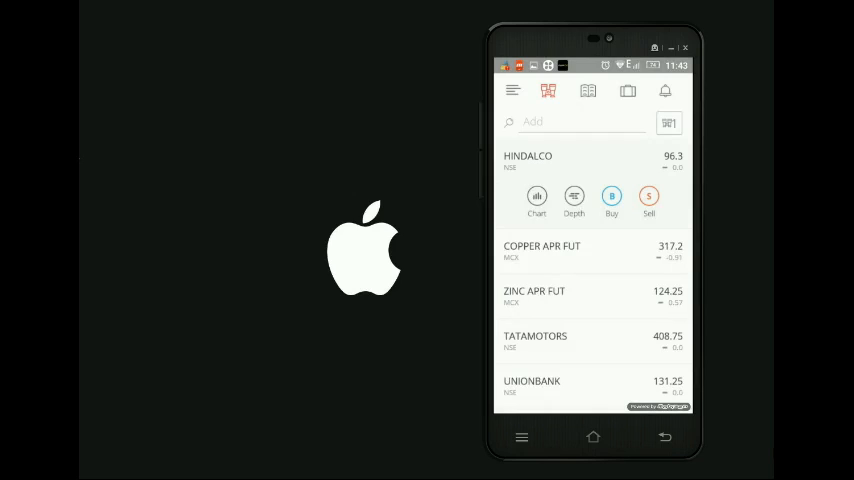
pyautogui.click(570, 121)
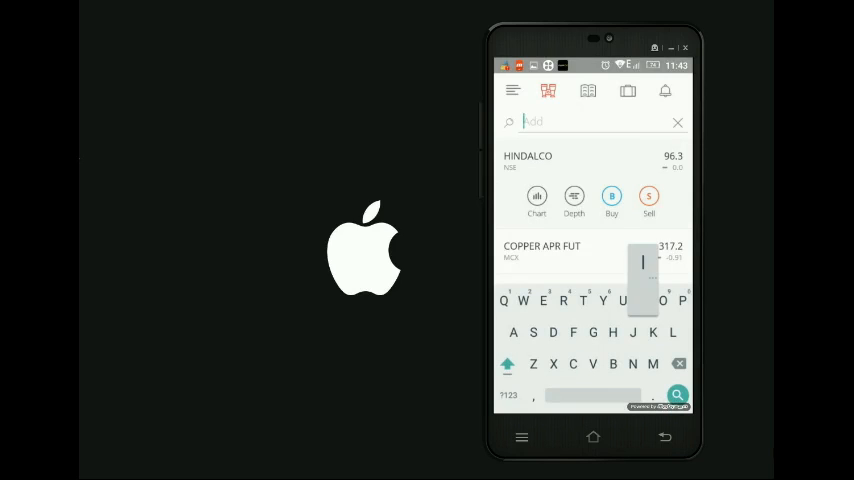
pyautogui.write('ITC')
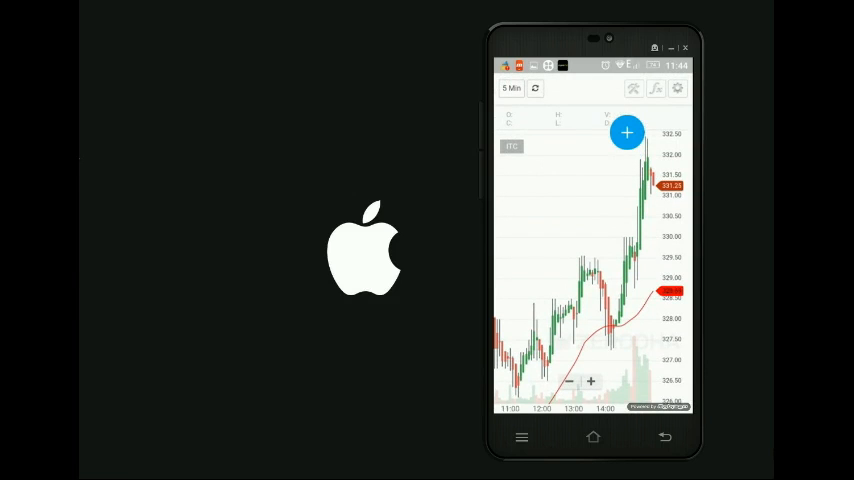
pyautogui.click(627, 132)
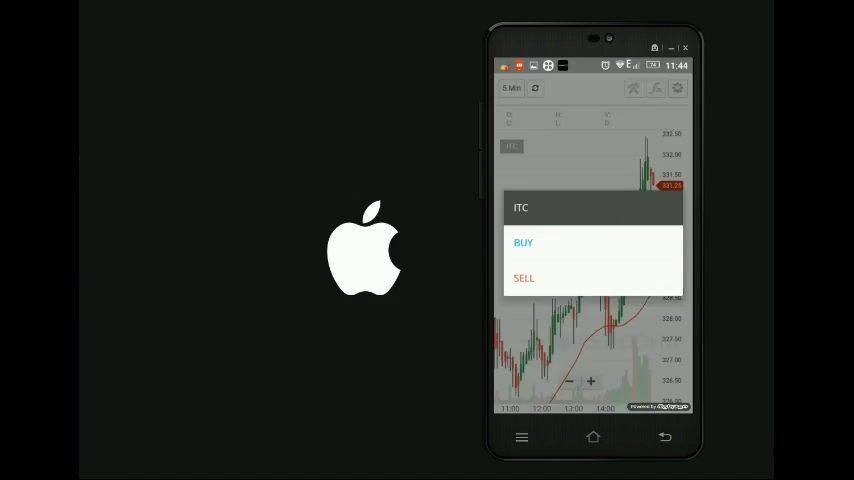
pyautogui.click(524, 242)
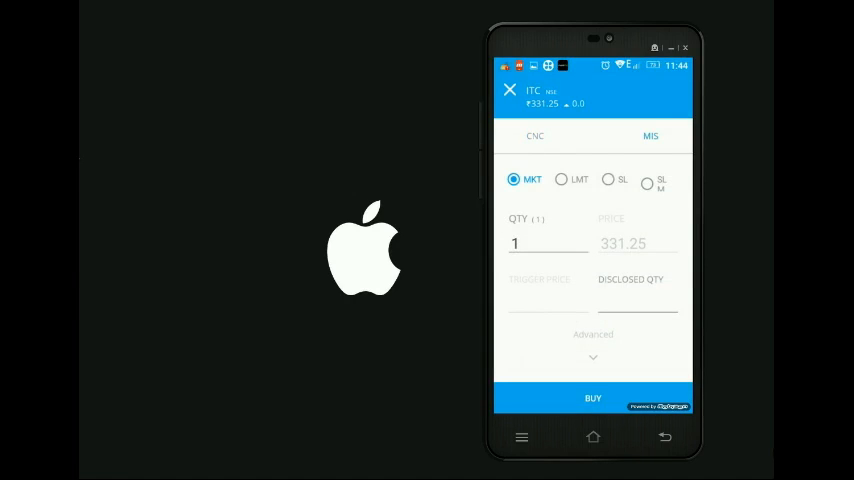
pyautogui.click(593, 357)
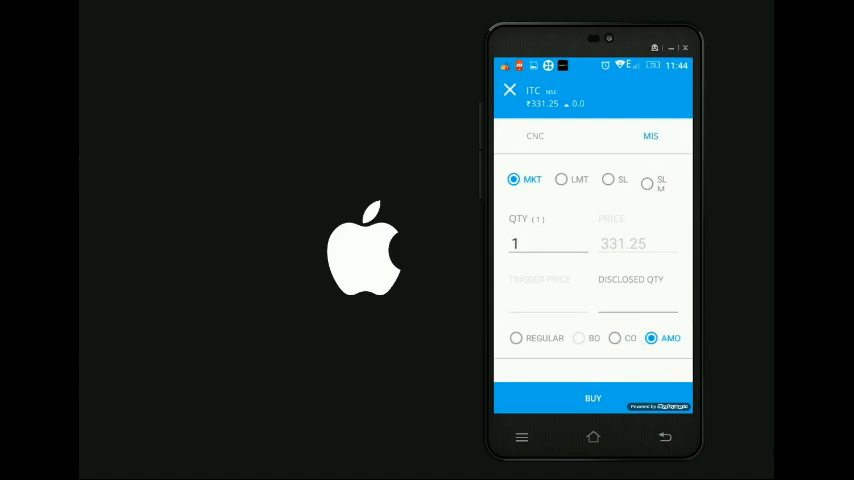
pyautogui.click(609, 179)
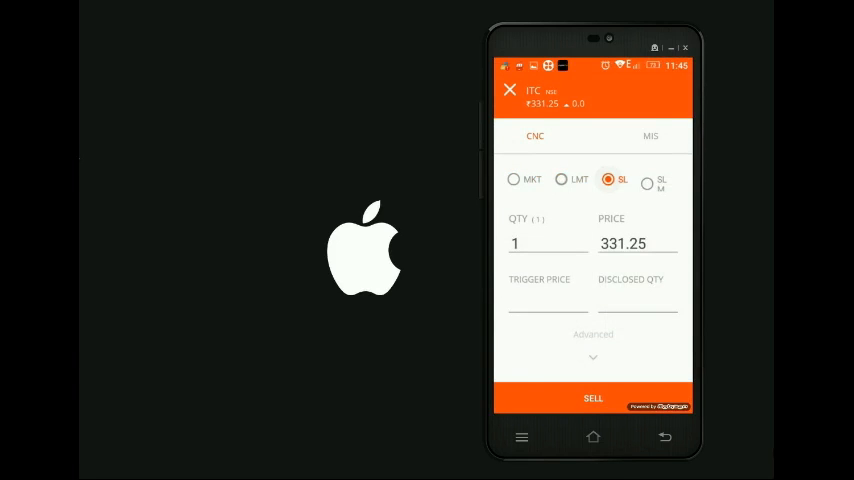
pyautogui.click(510, 90)
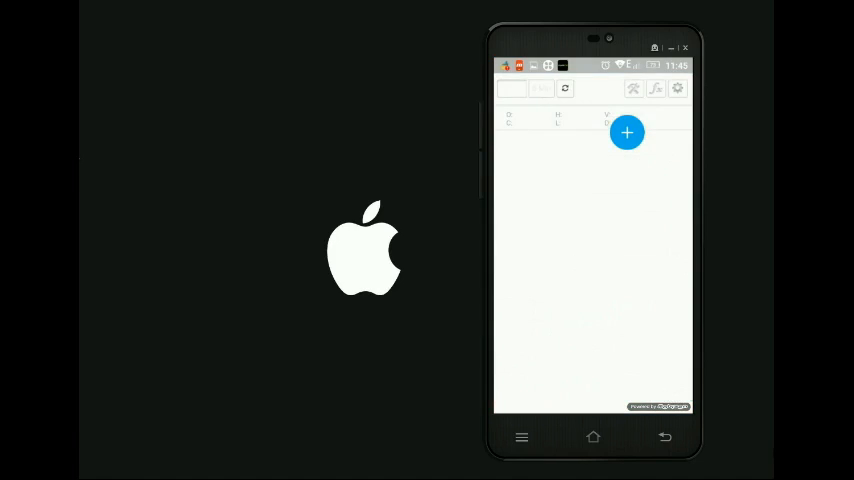
# Open and close the chart studies list, then go back to the watchlist.
pyautogui.click(627, 131)
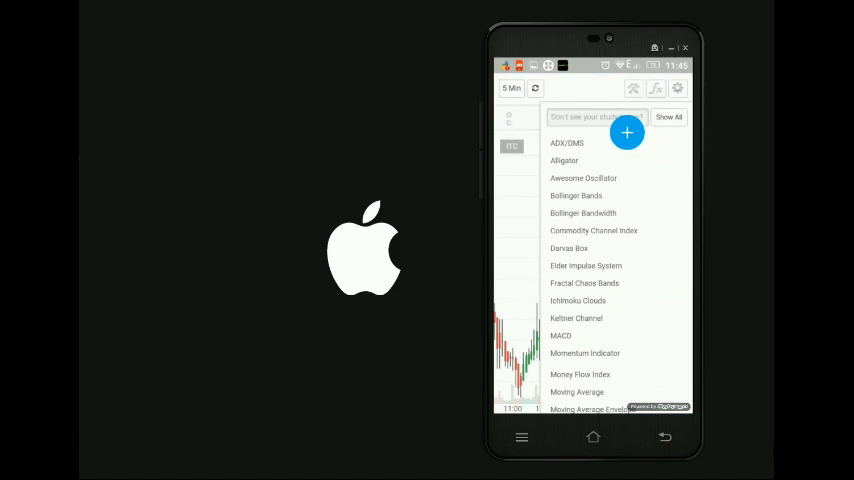
pyautogui.click(678, 88)
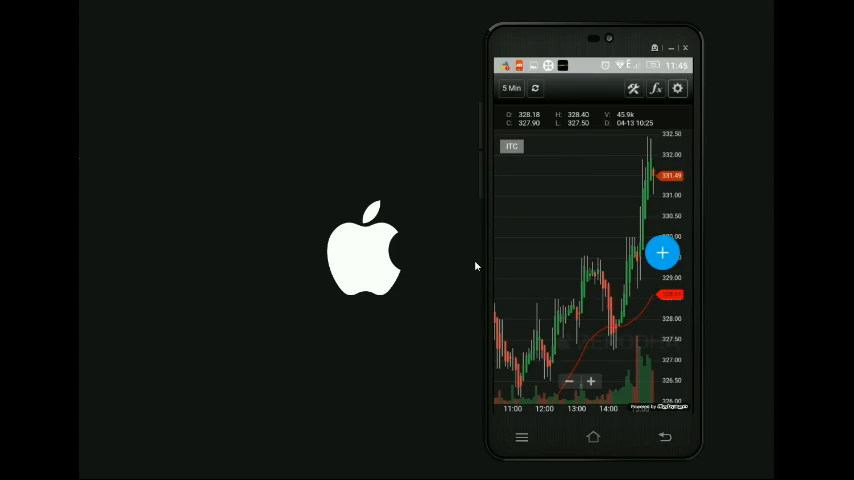
pyautogui.click(588, 91)
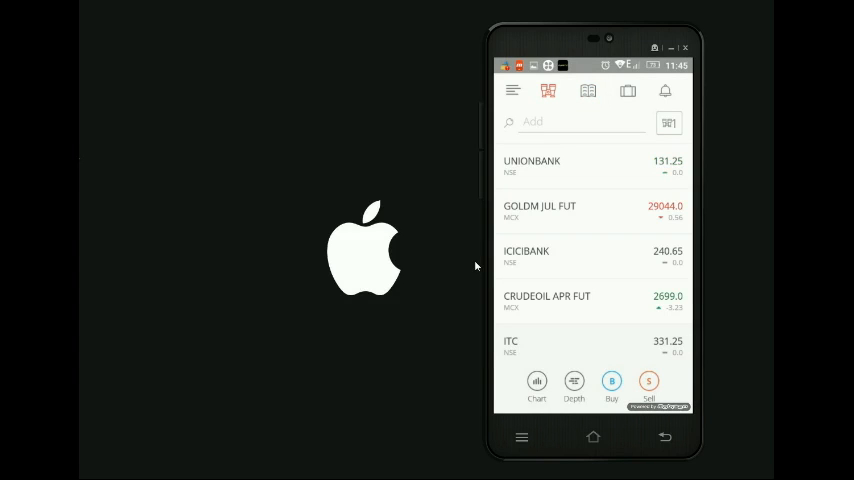
pyautogui.click(588, 91)
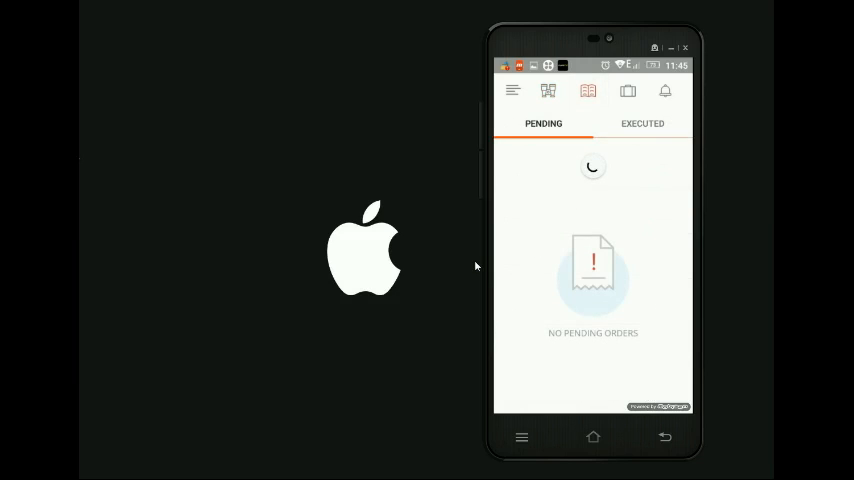
pyautogui.click(627, 91)
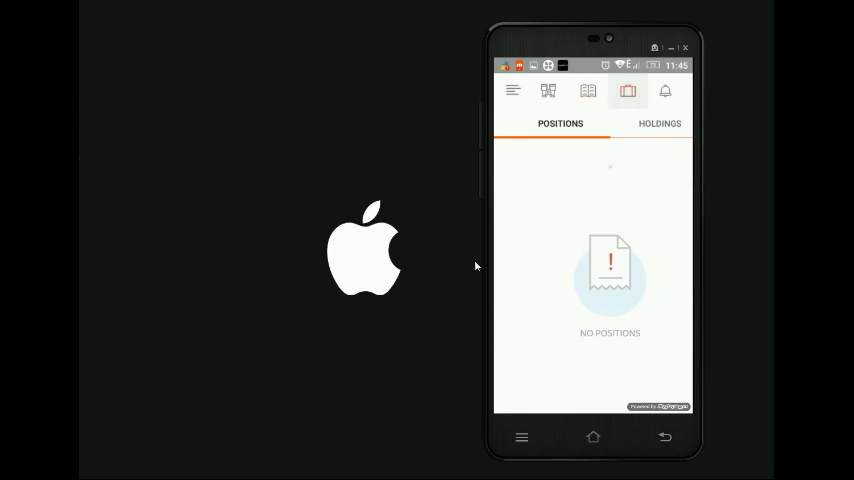
pyautogui.click(643, 123)
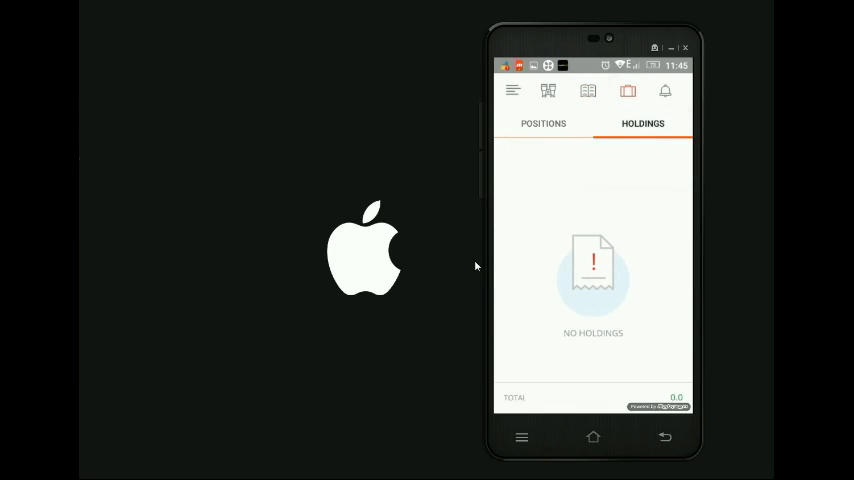
pyautogui.click(665, 91)
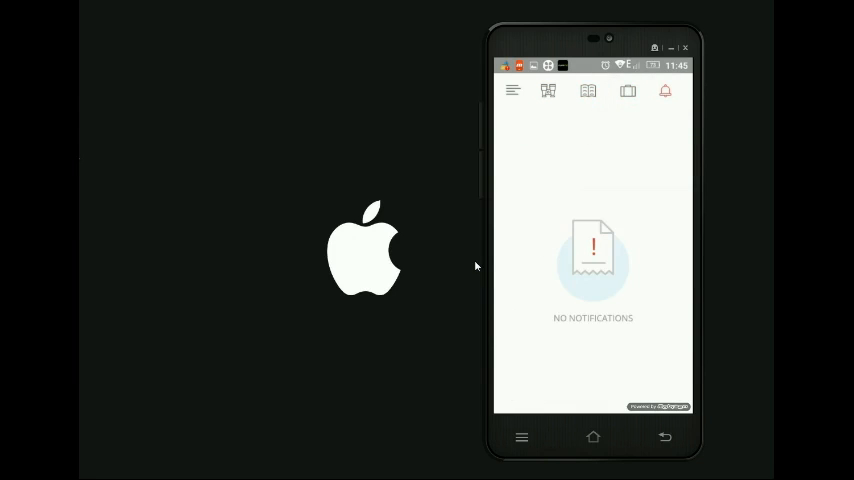
pyautogui.click(548, 91)
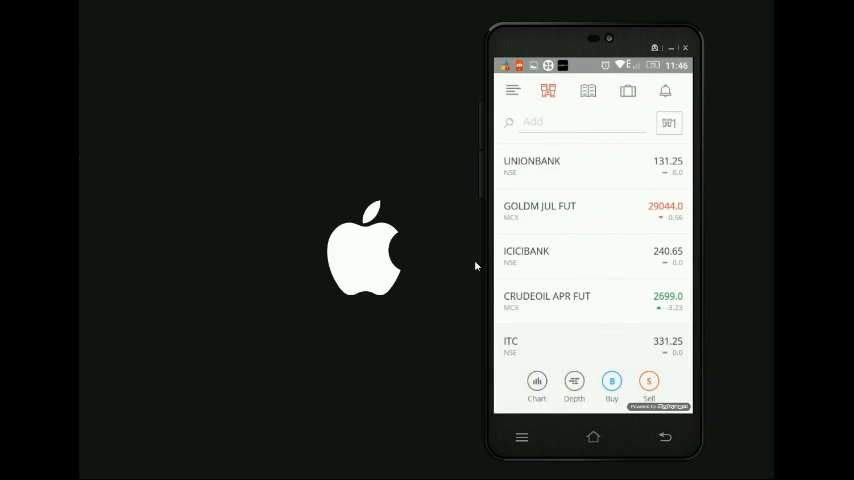